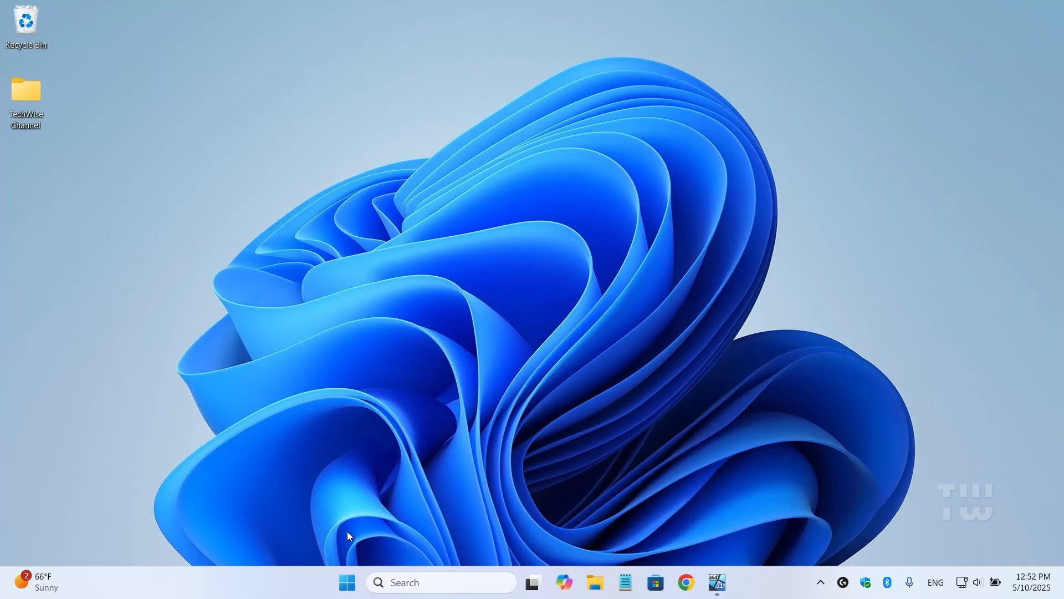
Step: Launch Device Manager from the Start button's system tools menu
right_click(347, 582)
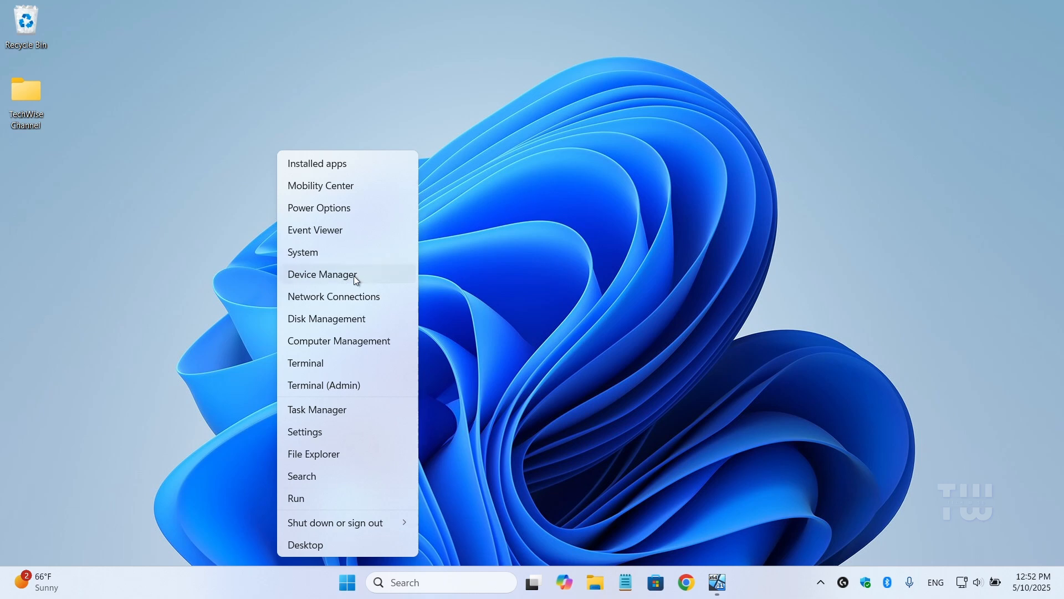
click(322, 274)
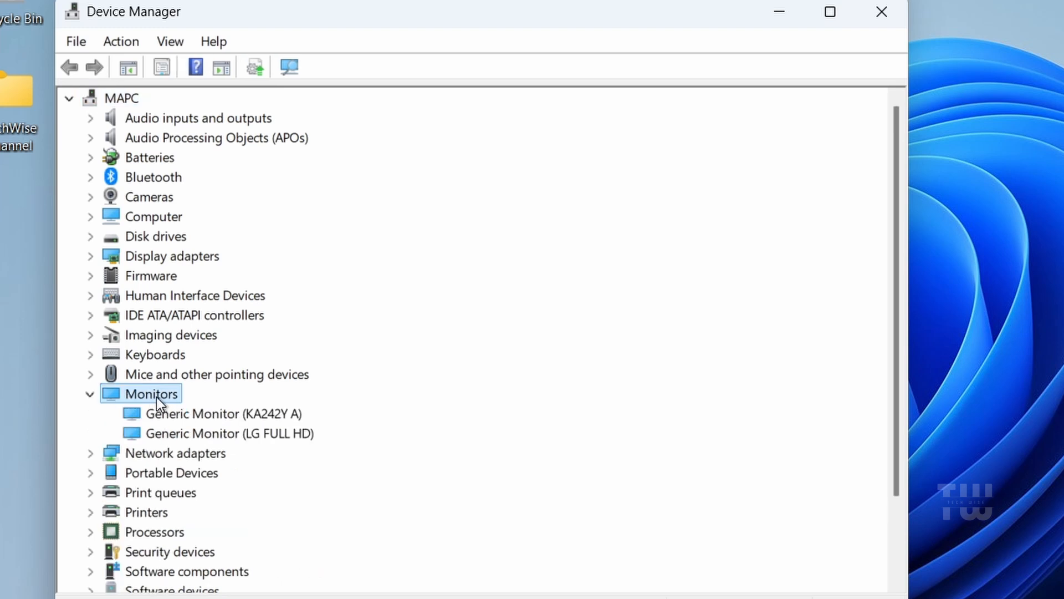
Step: View the driver details of the Generic Monitor (LG FULL HD)
right_click(218, 433)
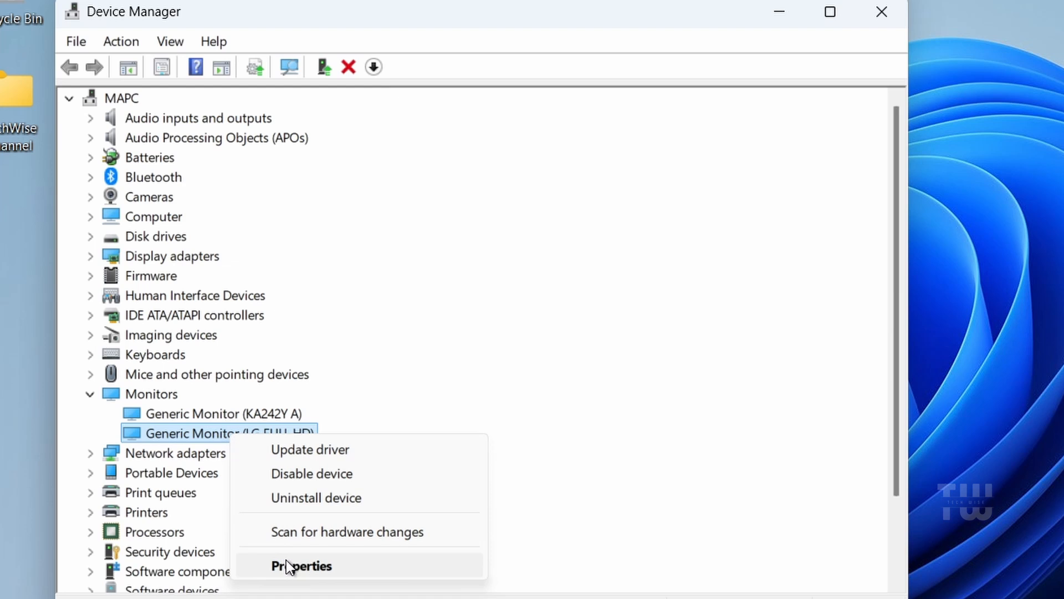
click(300, 565)
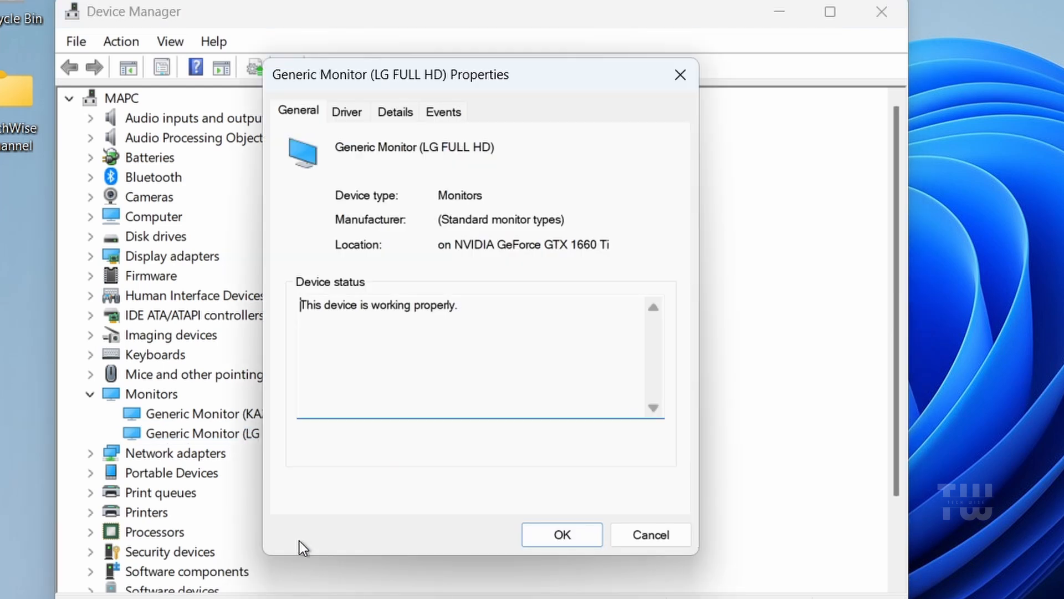
click(347, 111)
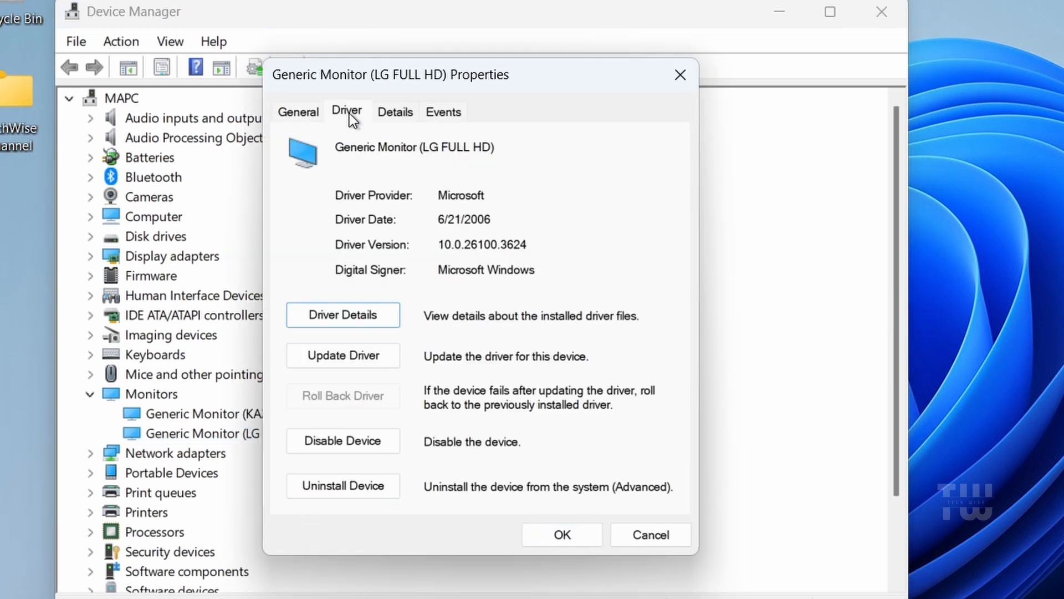
mouse_move(342, 354)
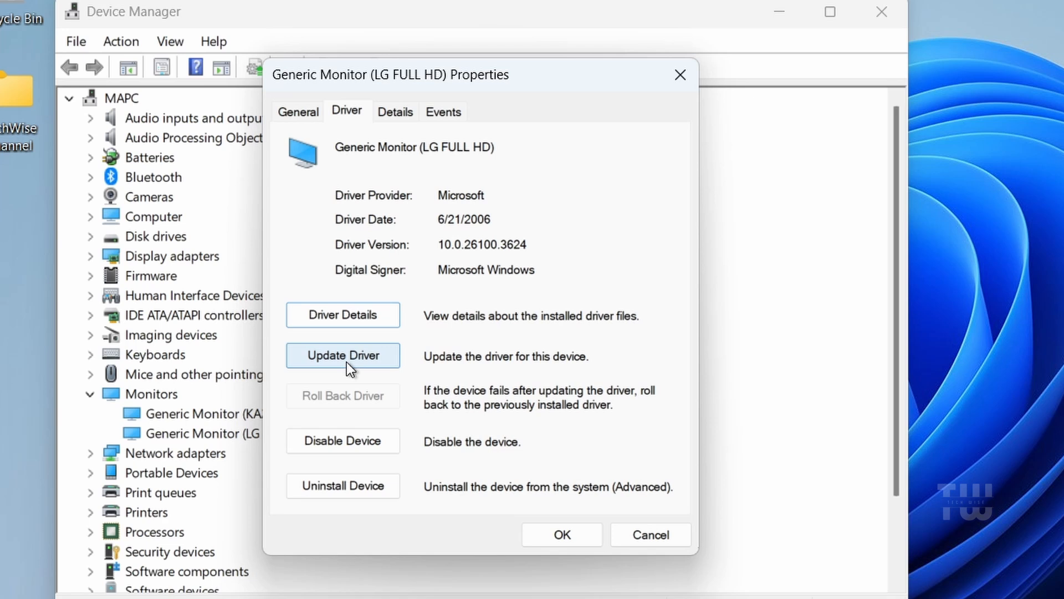
Step: Update the LG FULL HD monitor driver with an automatic driver search
click(342, 355)
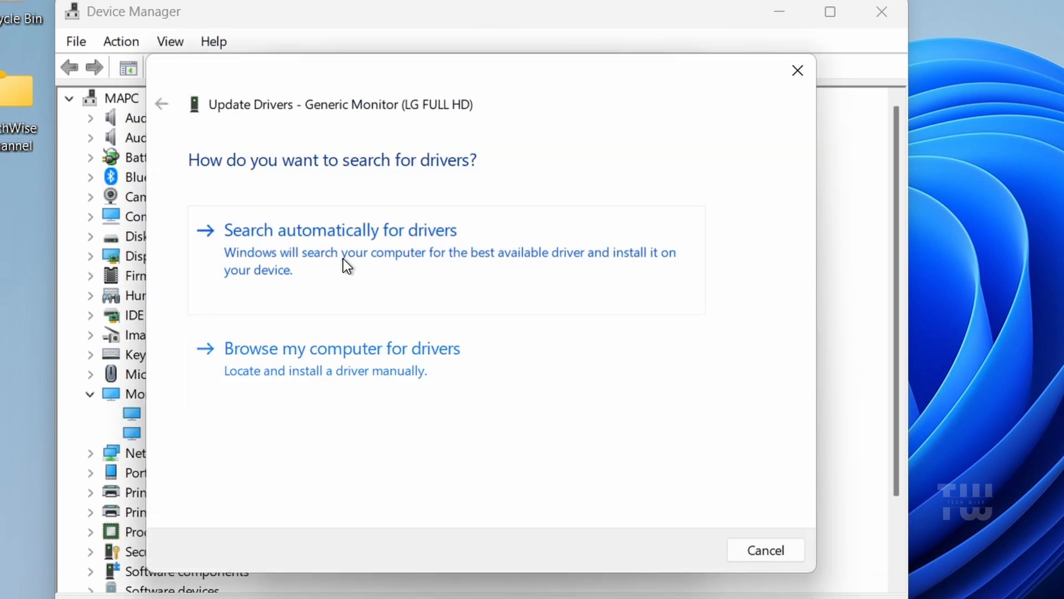
click(339, 229)
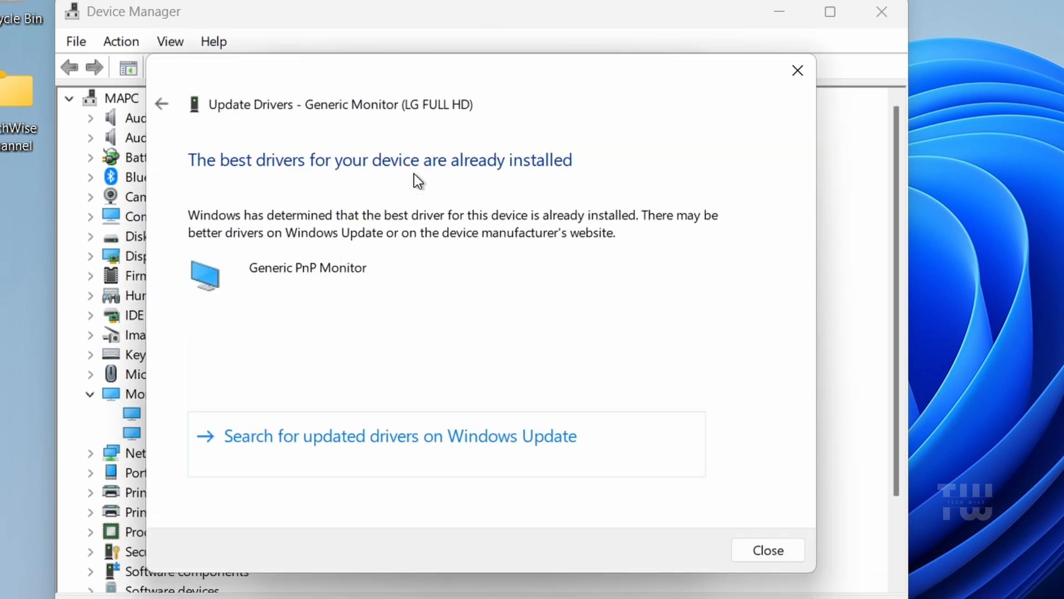
mouse_move(373, 313)
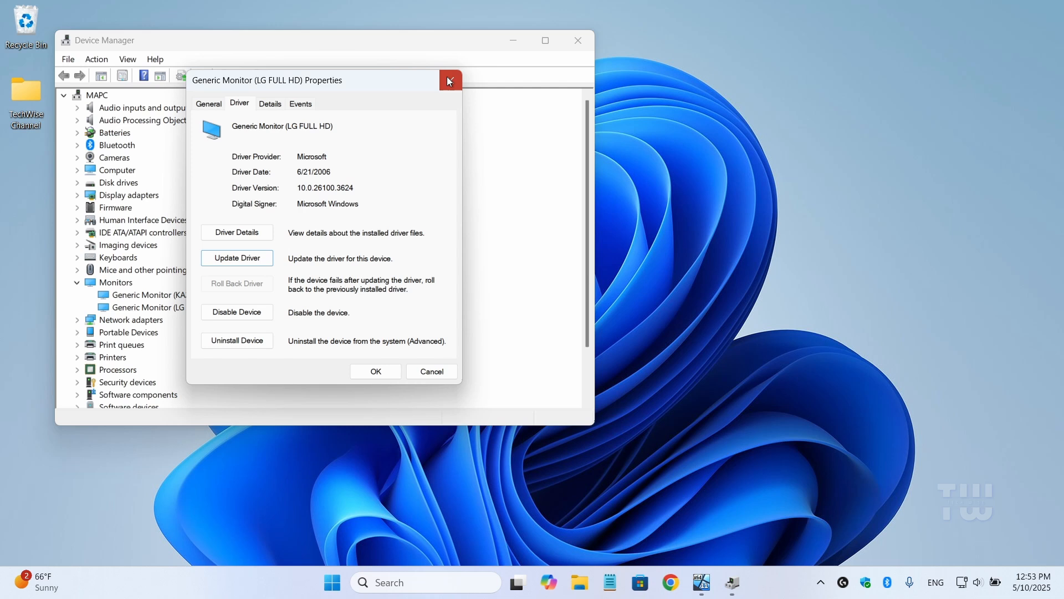
Step: Close the monitor properties and launch powercfg.cpl from the Run prompt
click(449, 80)
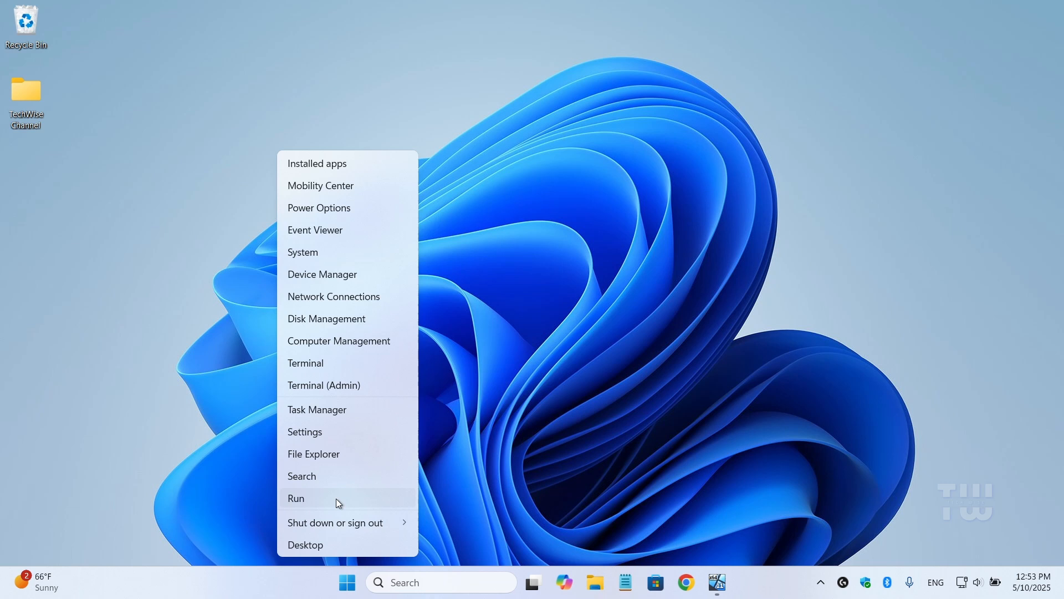
click(295, 498)
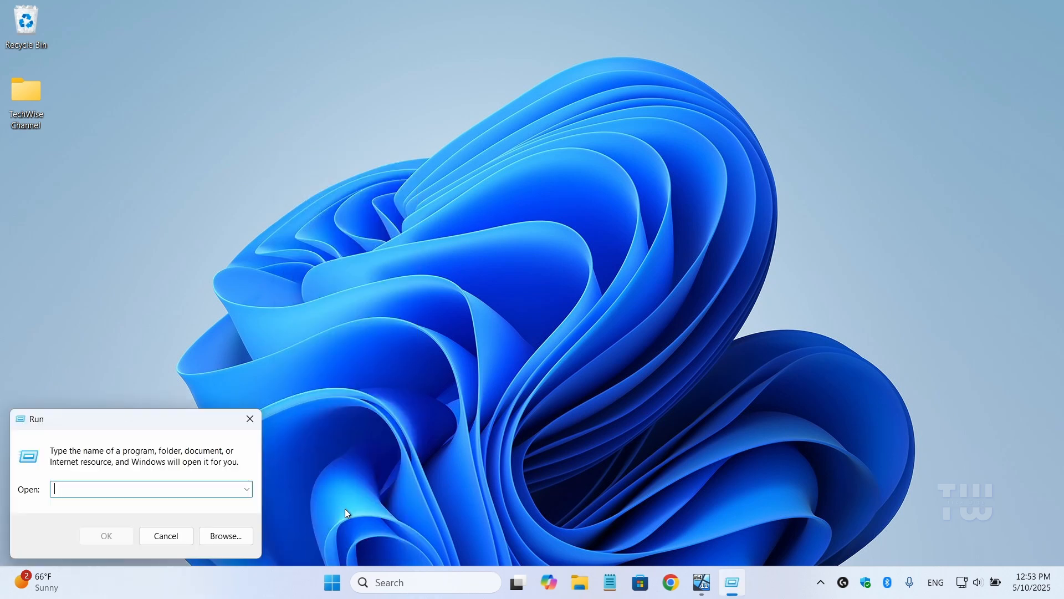
text(power)
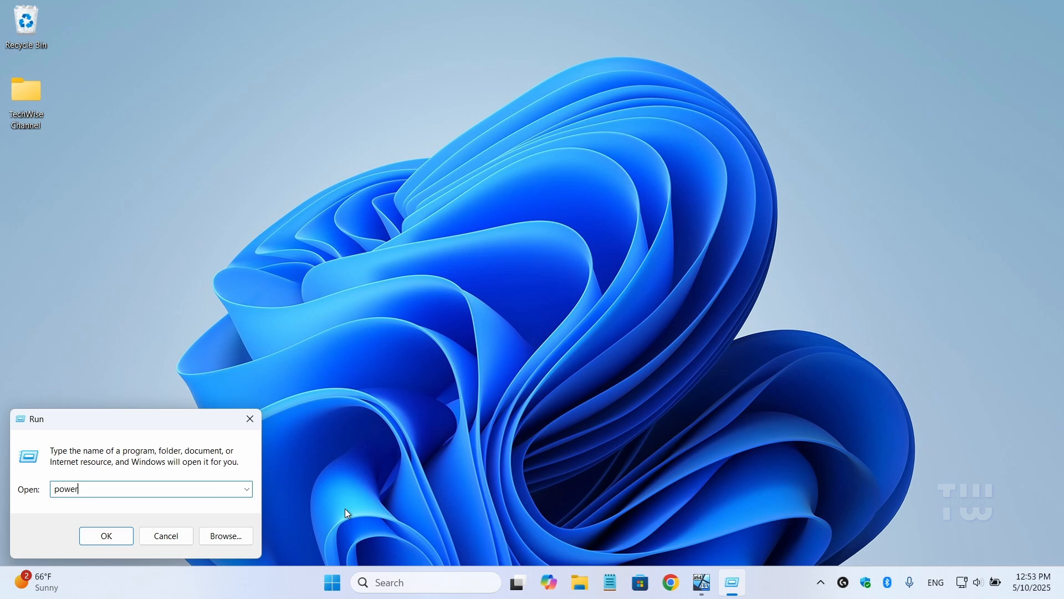
text(cfg.cpl)
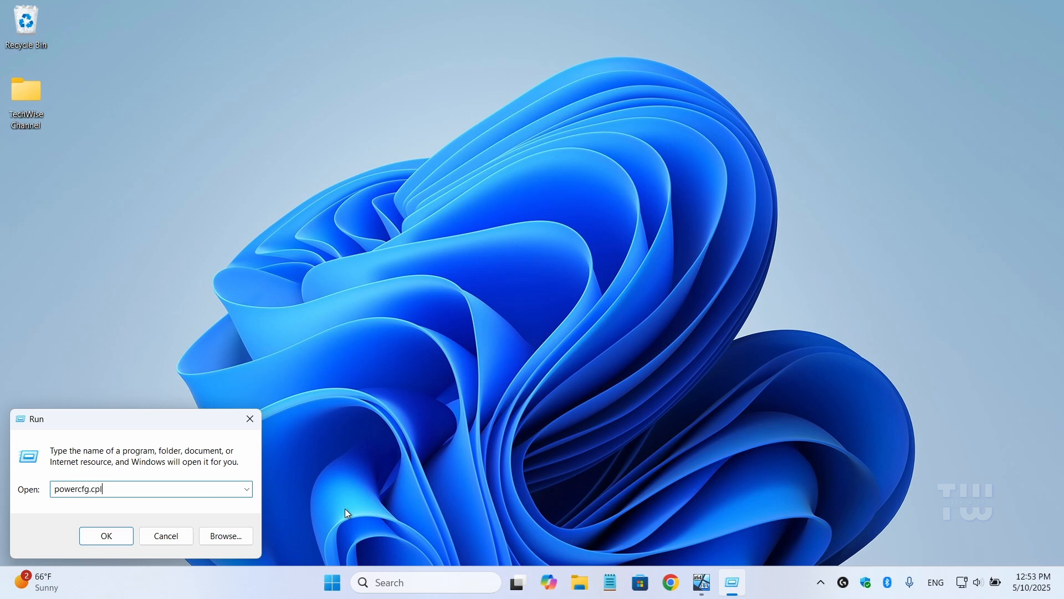
click(105, 535)
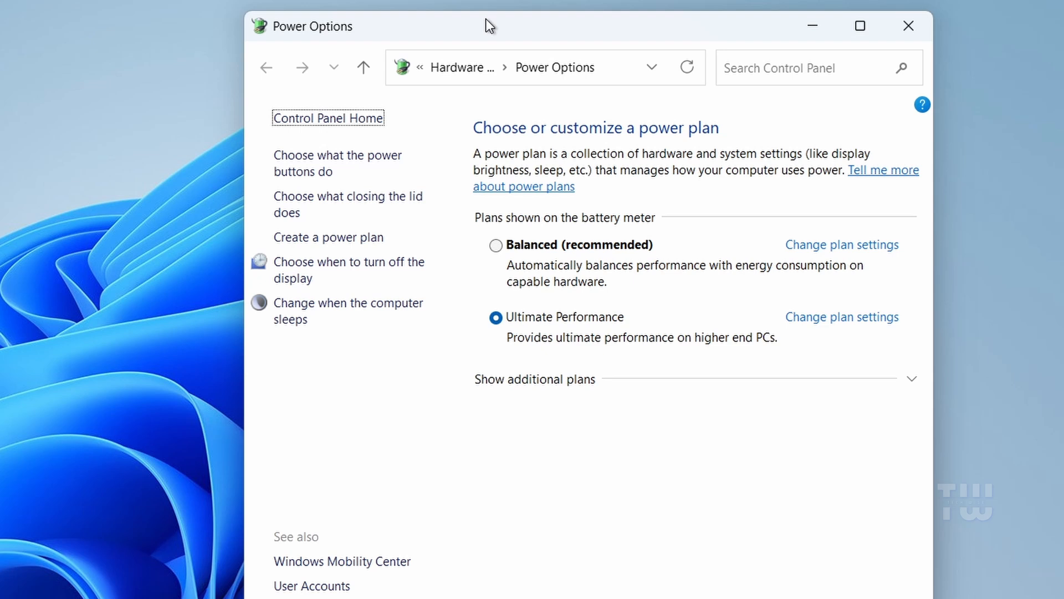
mouse_move(824, 343)
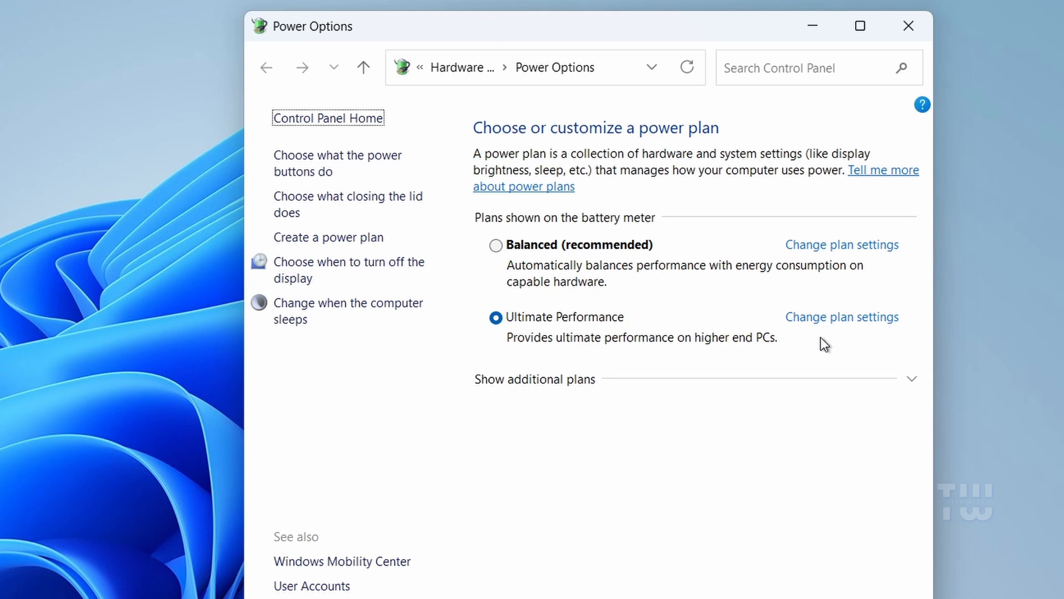
Step: Edit the Ultimate Performance plan's settings
click(841, 316)
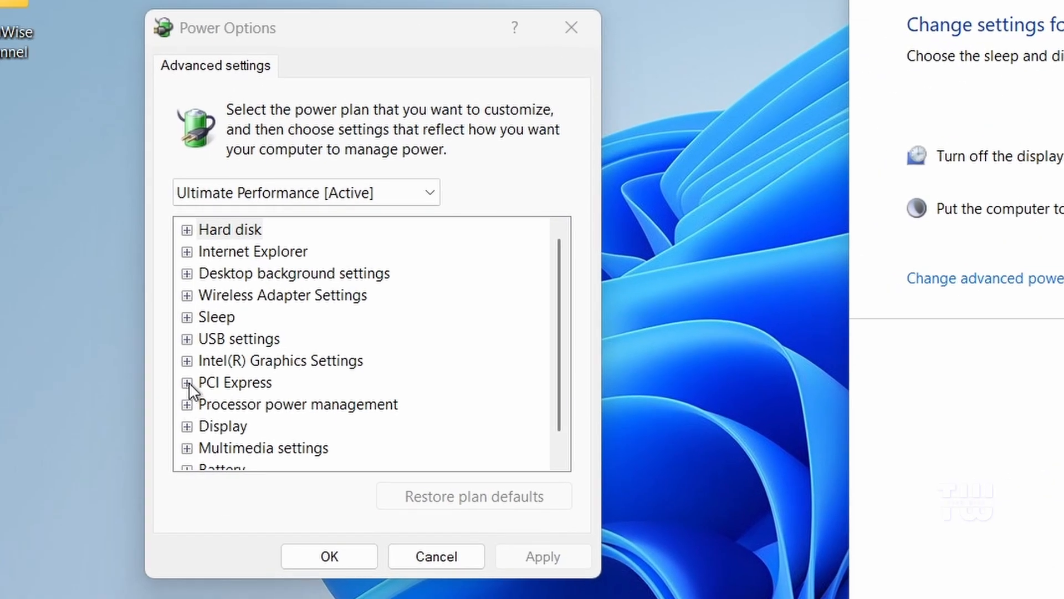
Step: Set PCI Express Link State Power Management on battery to Off
click(188, 383)
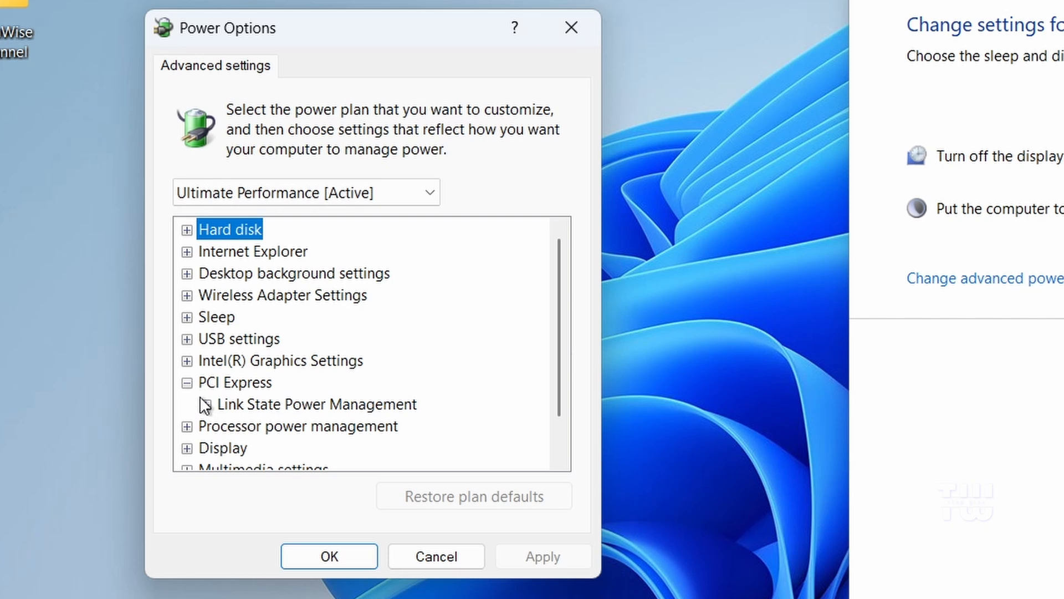
click(204, 403)
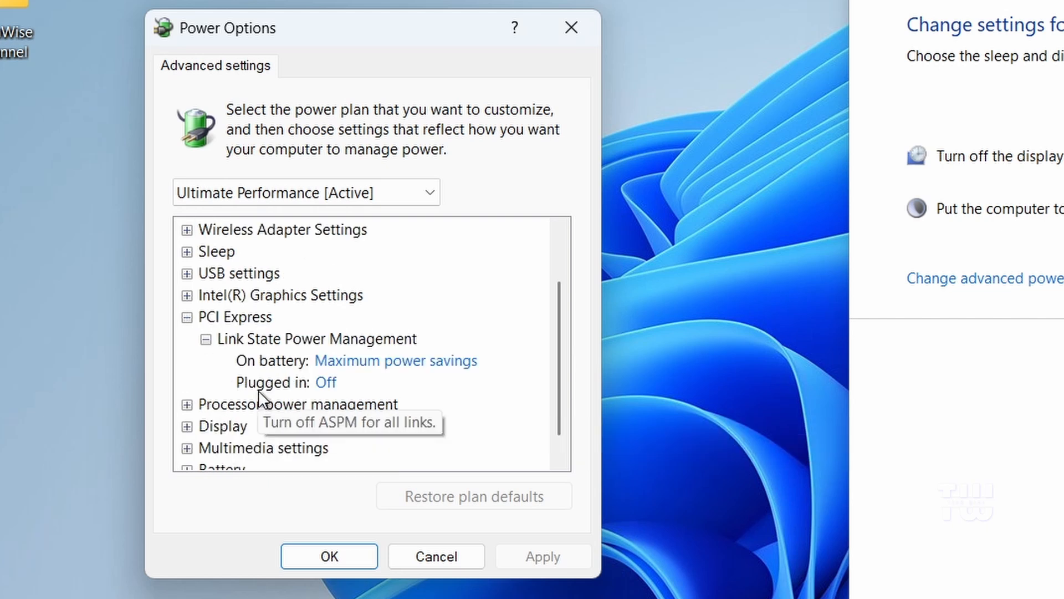
click(396, 360)
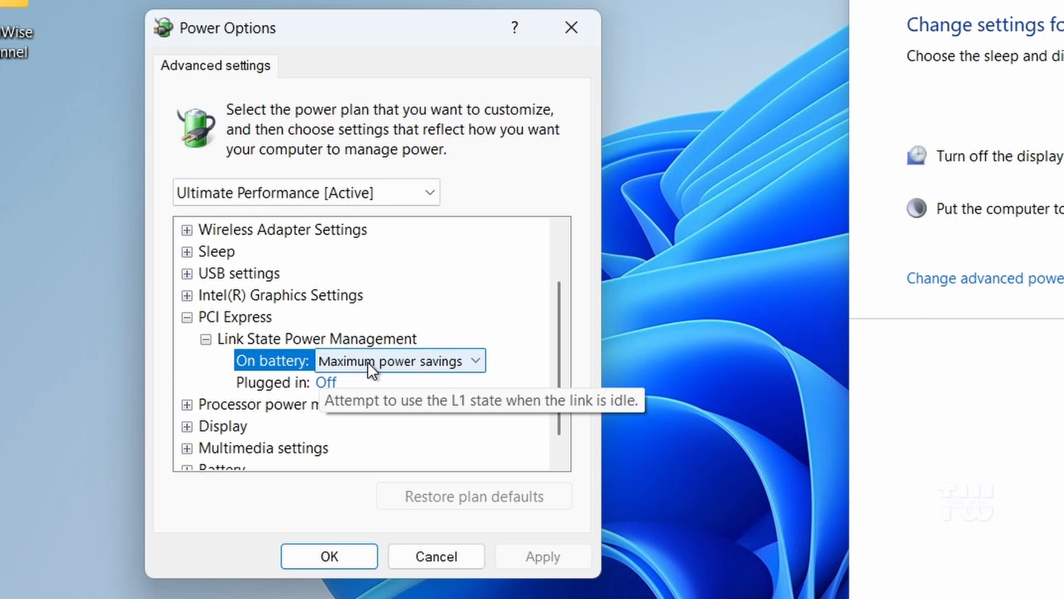
click(399, 359)
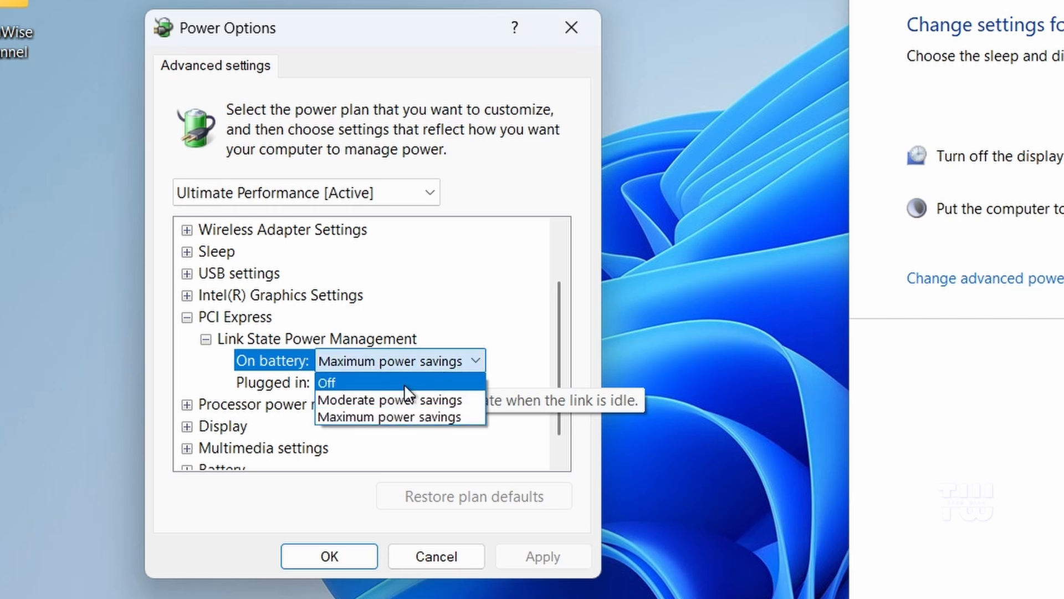
click(328, 381)
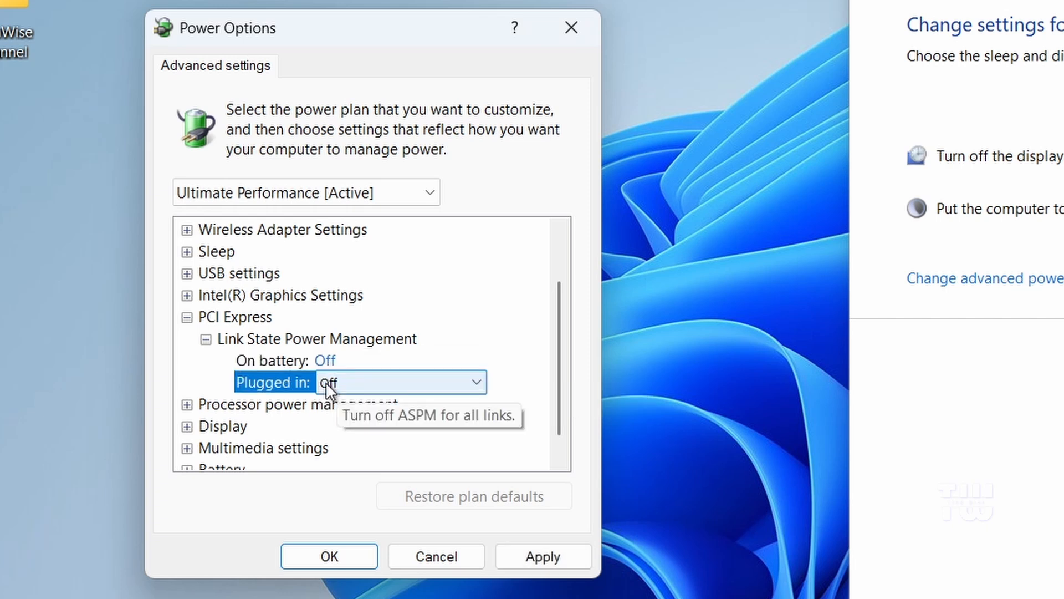
mouse_move(510, 584)
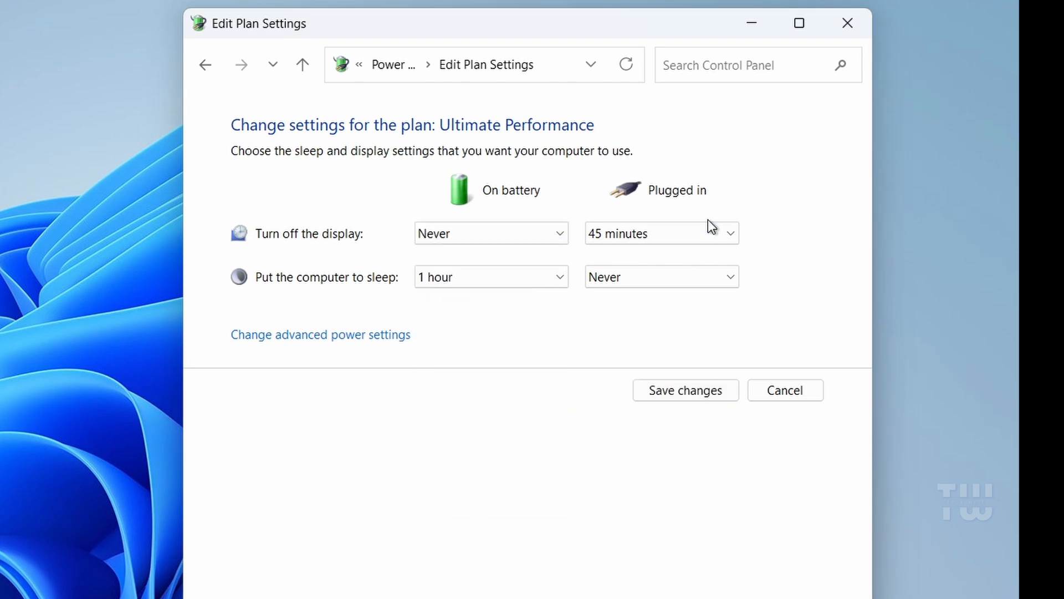
Step: Set plugged-in display turn-off to Never and save the plan changes
click(659, 233)
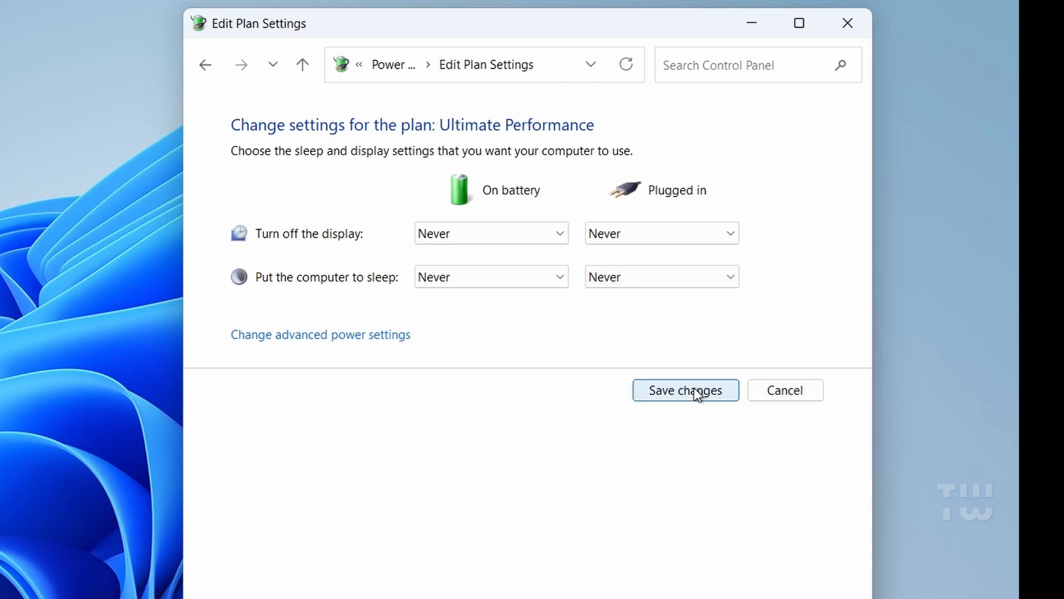
click(685, 389)
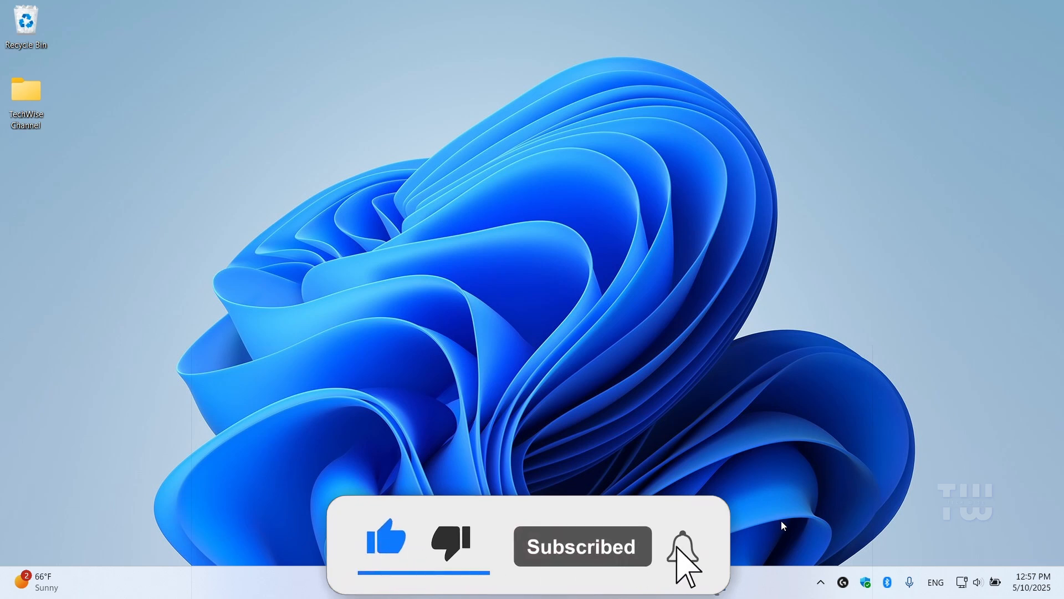
Step: Close the Power Options window to return to the desktop
click(684, 547)
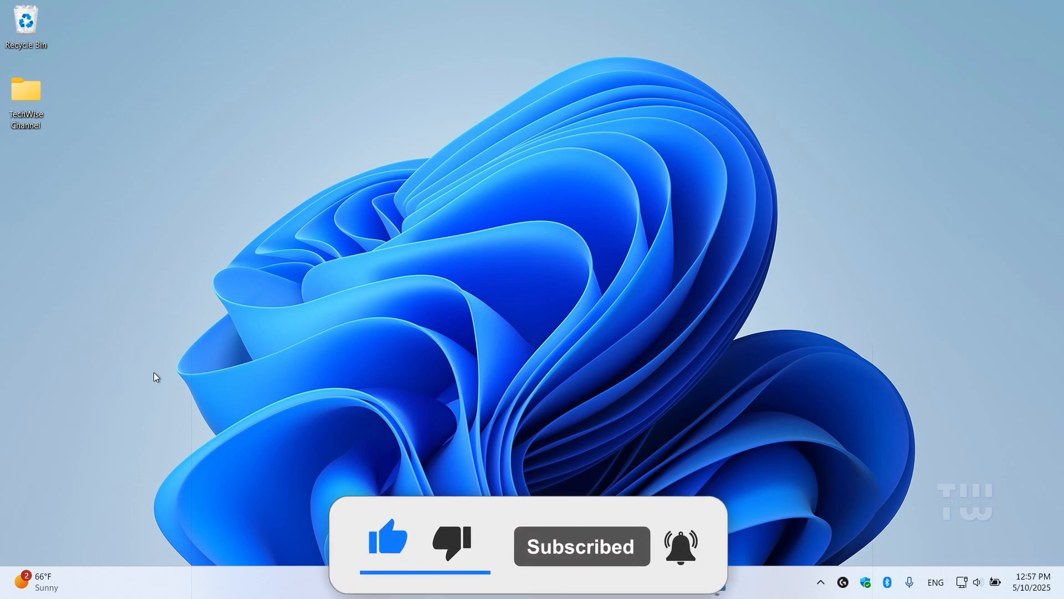